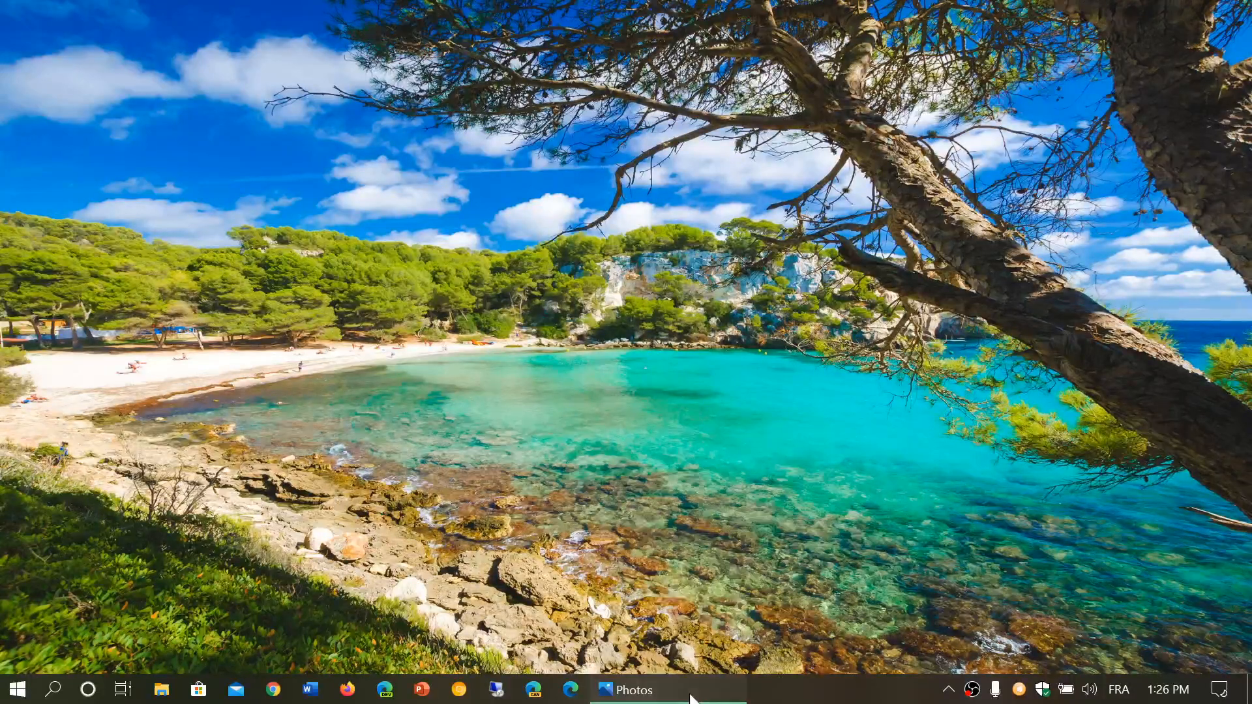
- Restore the Windows 10 version-share donut chart full screen from the taskbar
{"action": "left_click", "coordinate": [629, 689]}
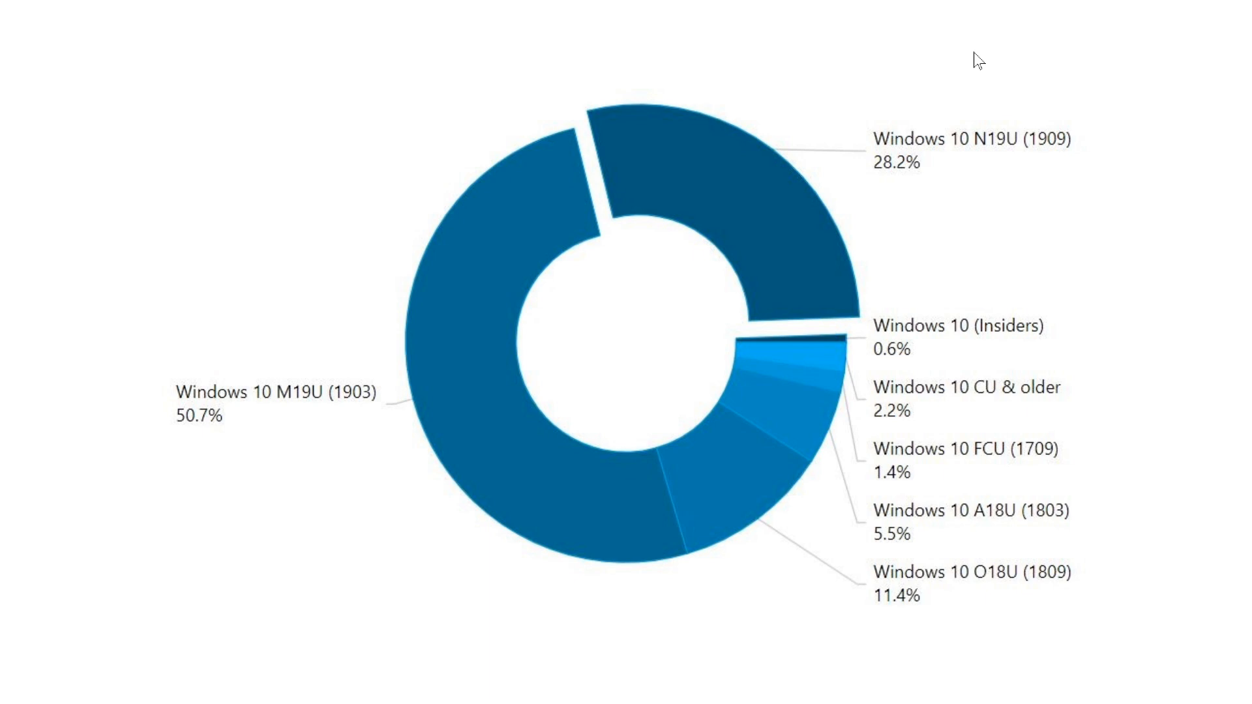